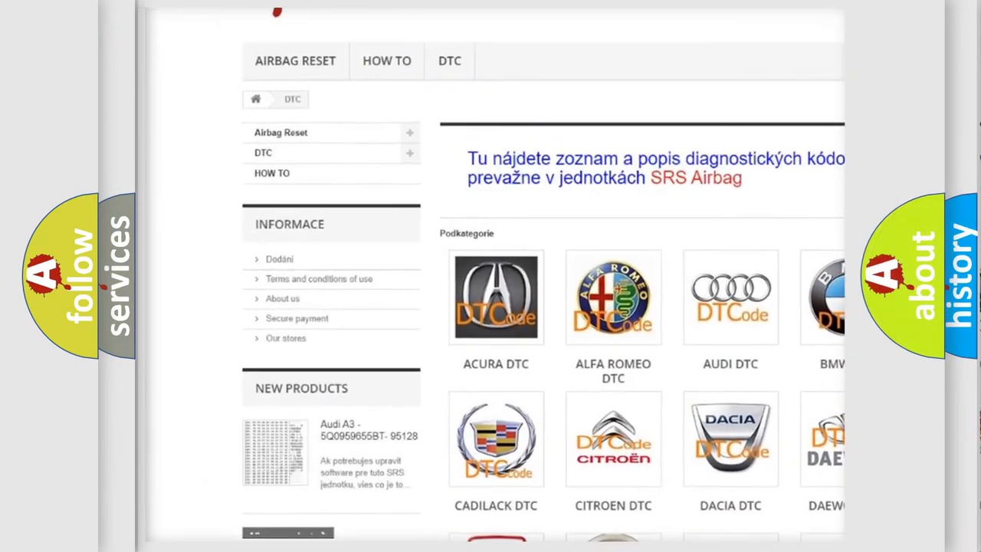
scroll("down", 3)
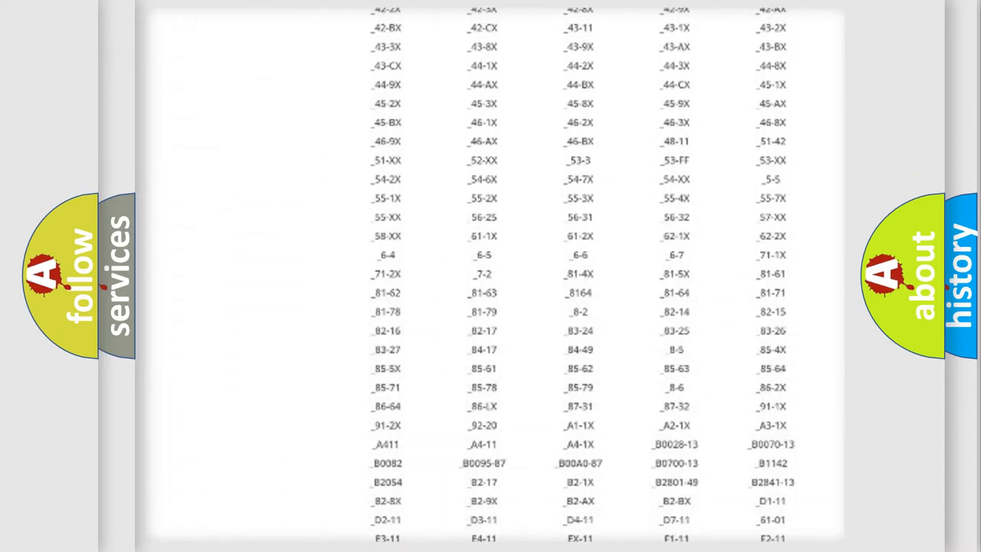
scroll("down", 3)
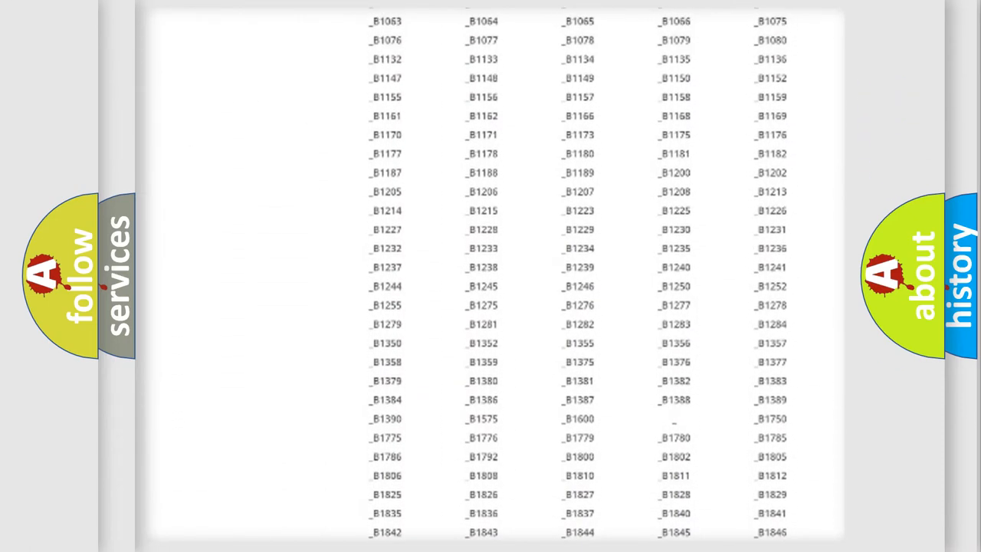